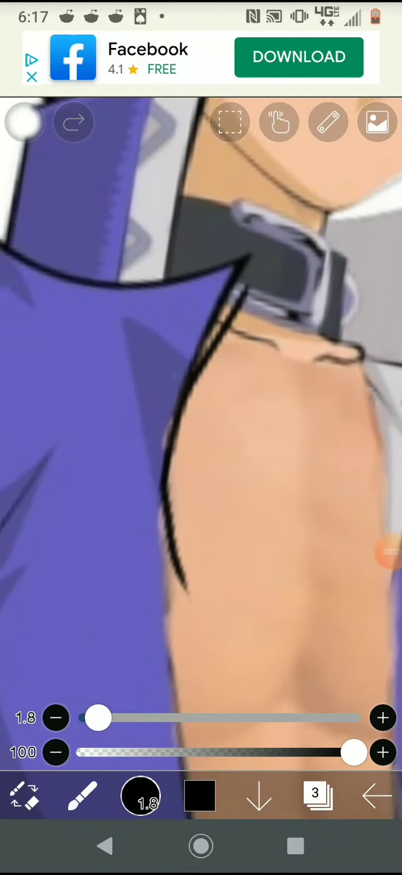
Add a new layer and undo stray brush strokes on the jacket outline
left_click(314, 795)
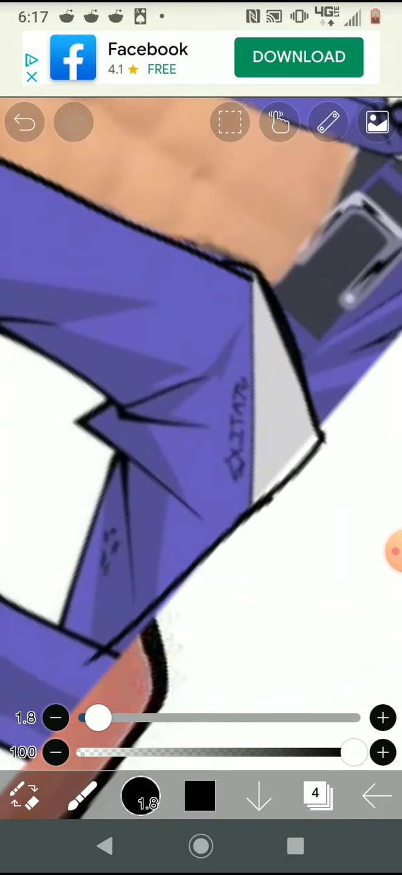
left_click(24, 121)
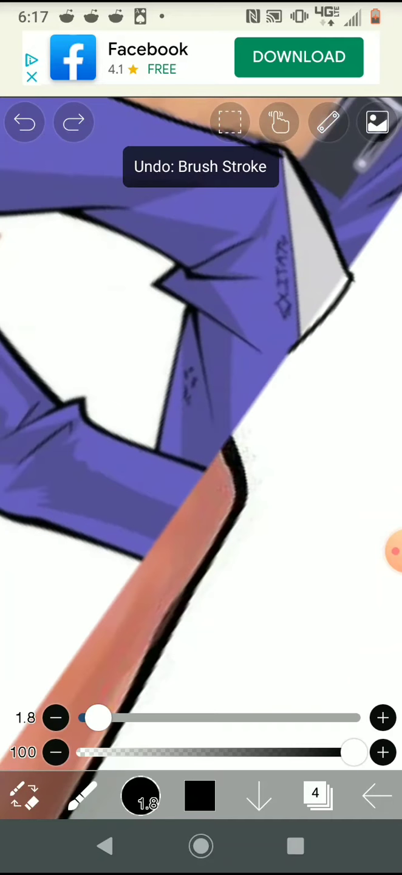
left_click(24, 122)
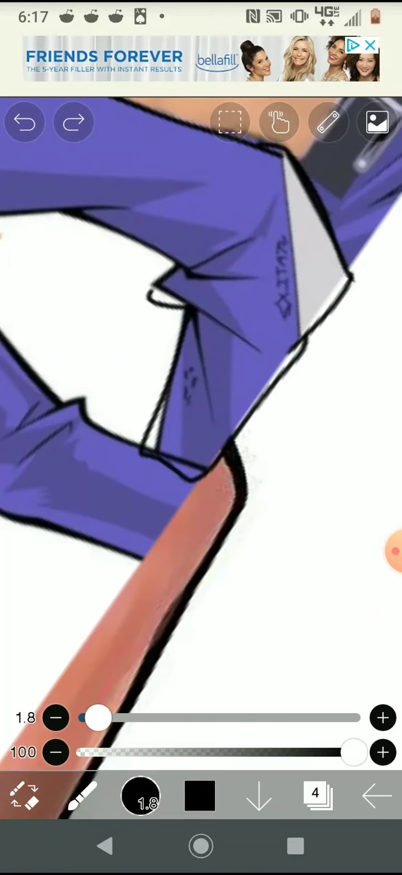
left_click(25, 121)
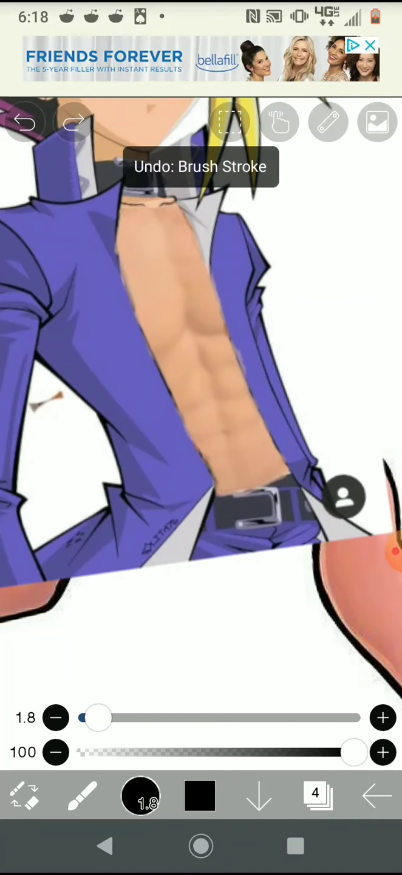
left_click(316, 795)
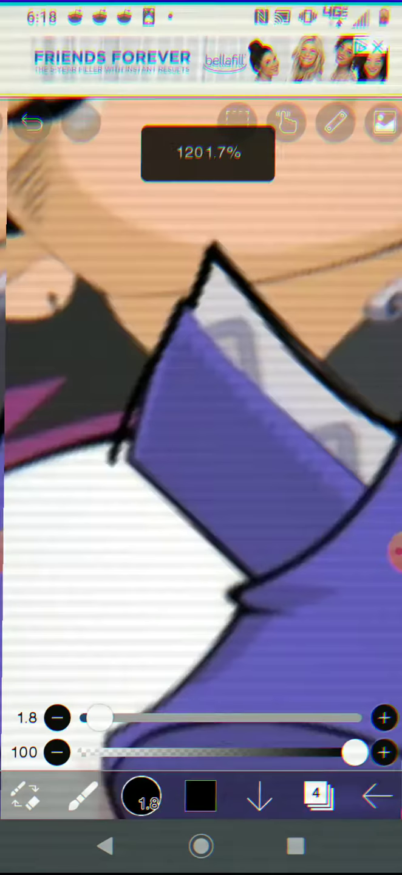
left_click(34, 124)
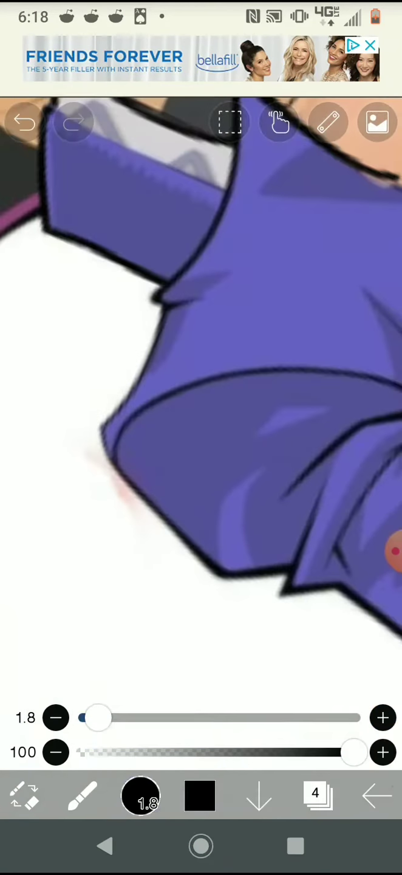
left_click_drag(158, 280, 134, 413)
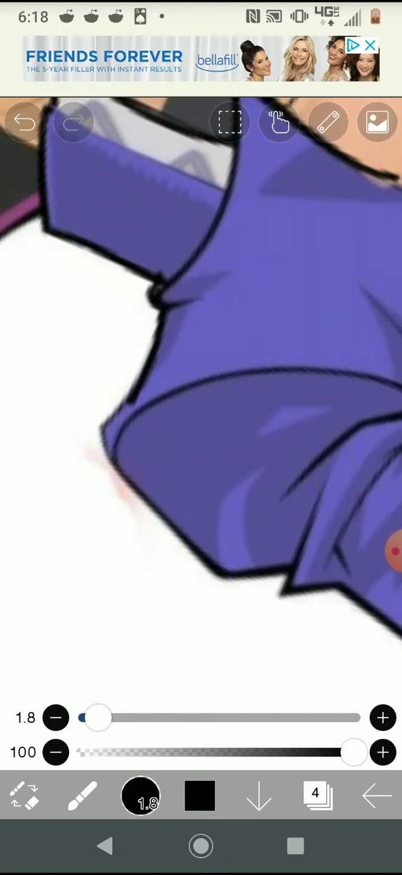
left_click(24, 121)
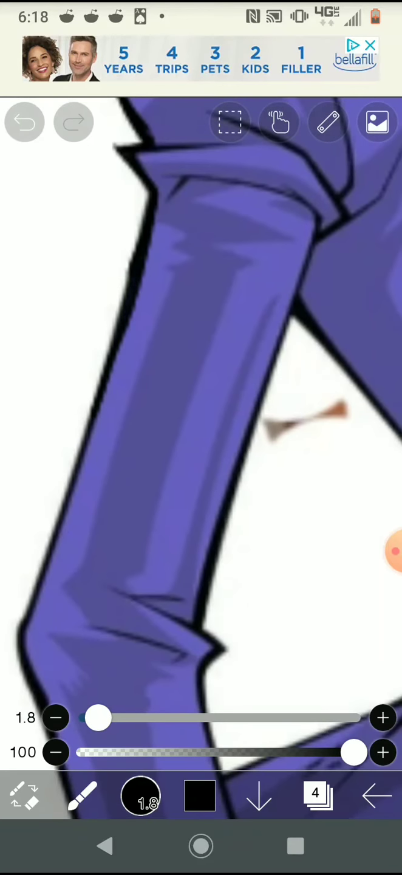
left_click(24, 121)
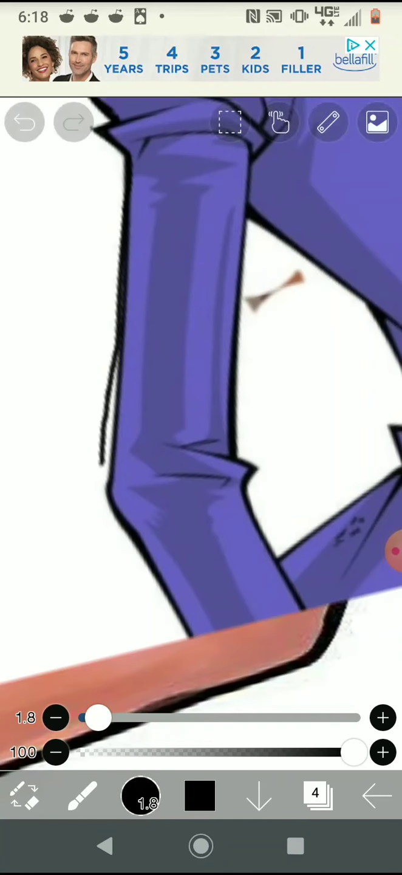
left_click(24, 121)
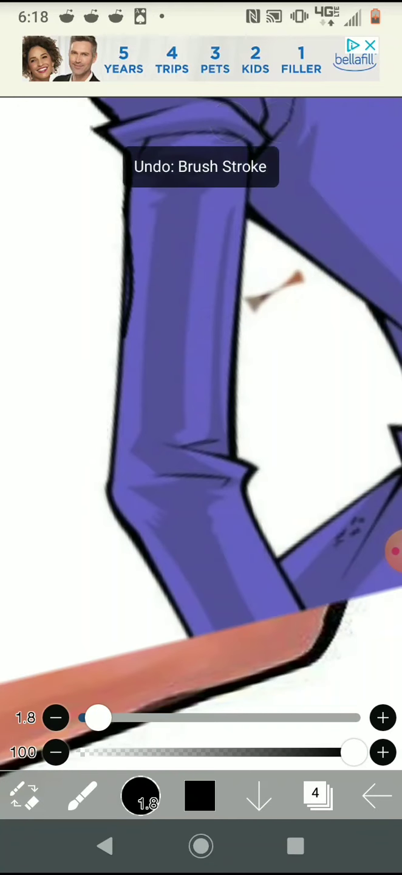
left_click(317, 795)
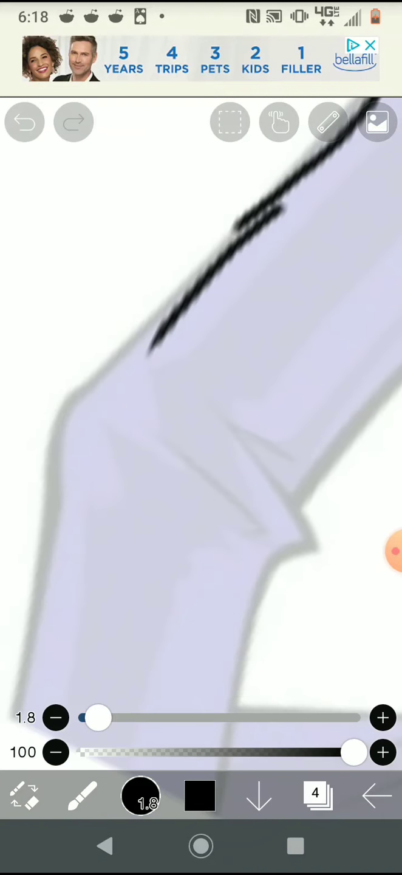
Trace black line art along the jacket's lower hem, sleeve edge and inner lapel folds up near the hair
left_click(24, 122)
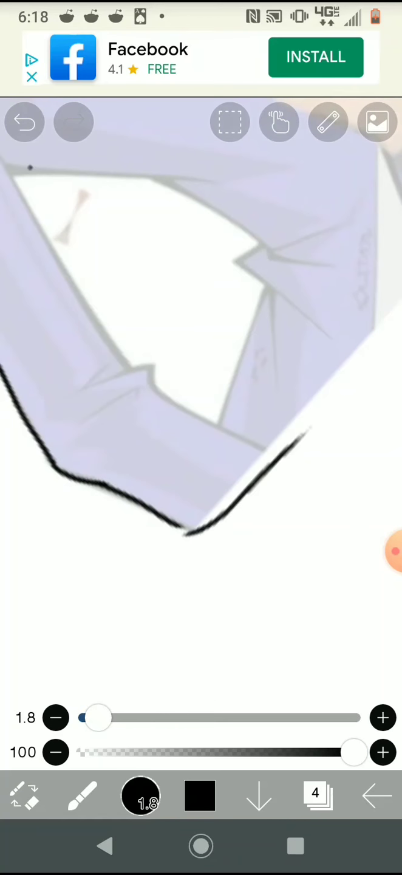
left_click(24, 122)
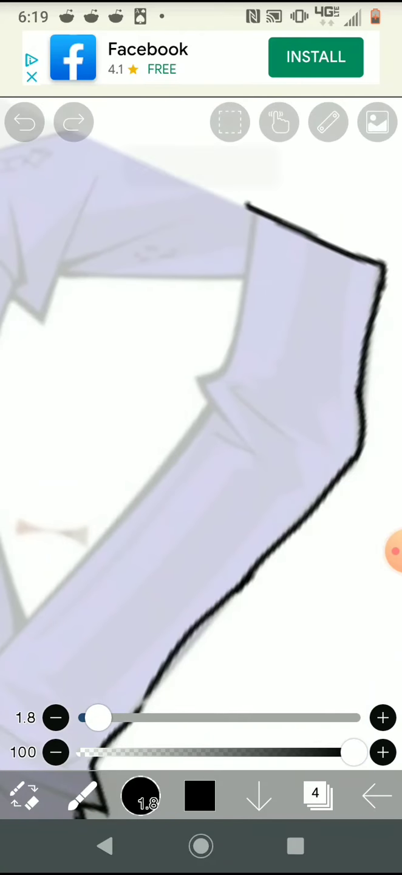
left_click(24, 122)
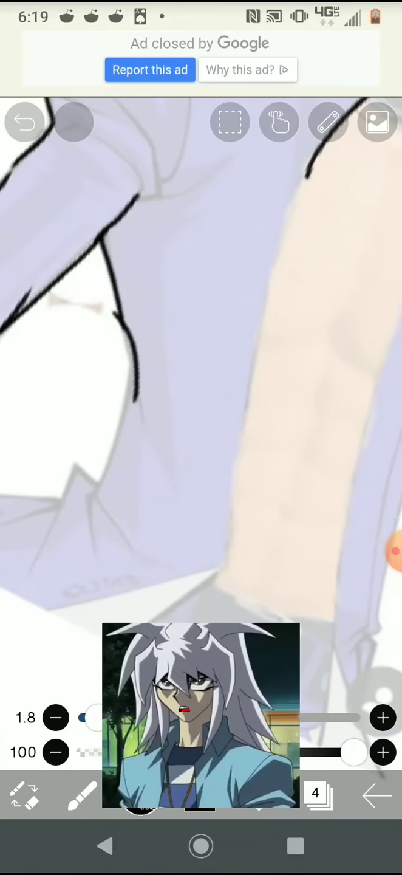
left_click(25, 122)
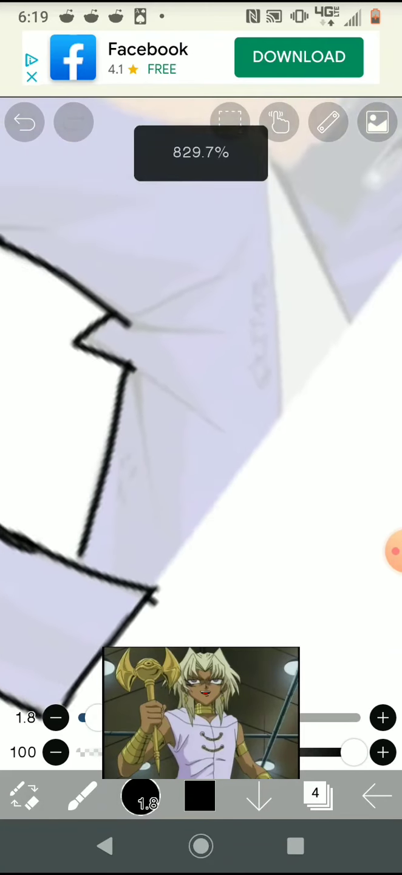
left_click(24, 121)
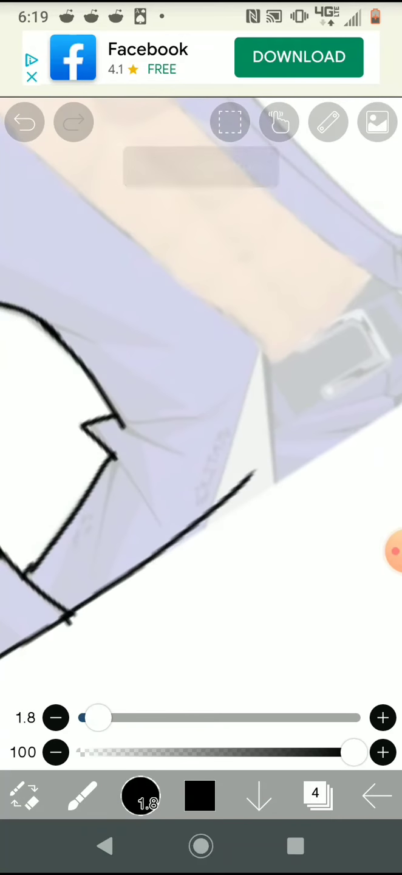
left_click(25, 122)
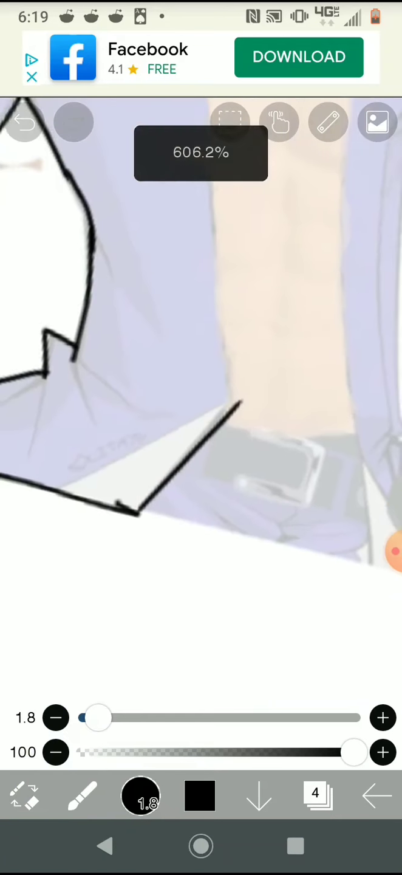
left_click(24, 122)
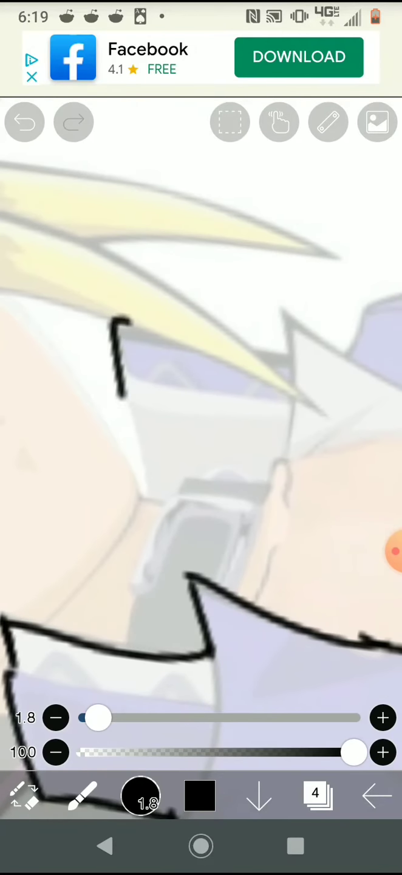
Outline the jacket lapel and collar band in black with the 1.8 brush
left_click(24, 122)
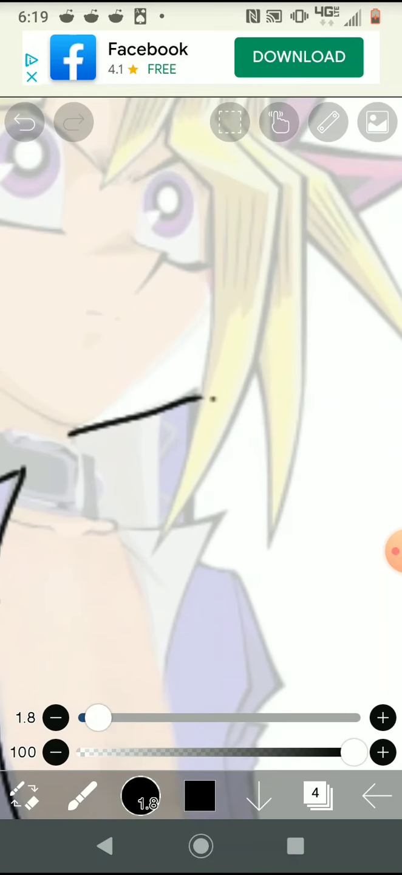
left_click(25, 121)
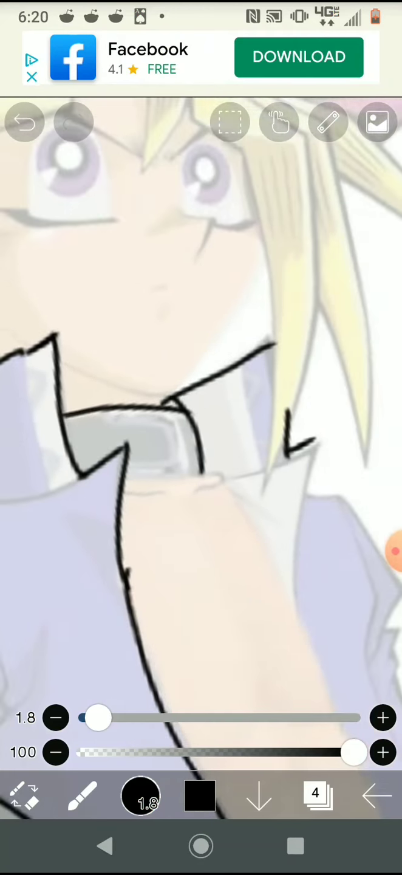
left_click(24, 122)
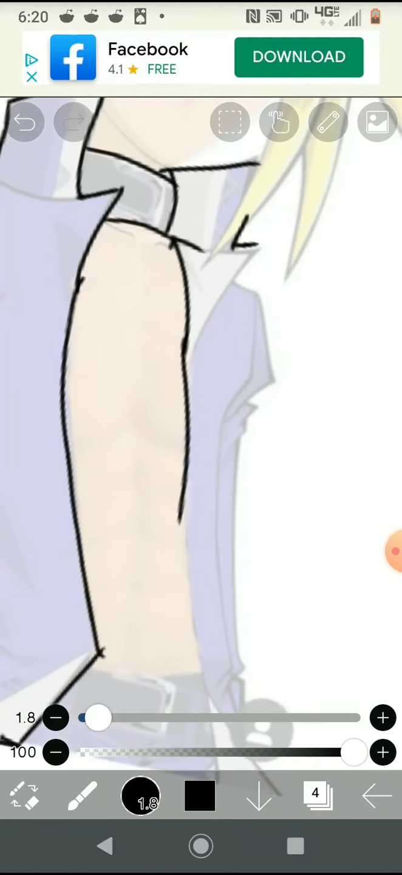
left_click(27, 121)
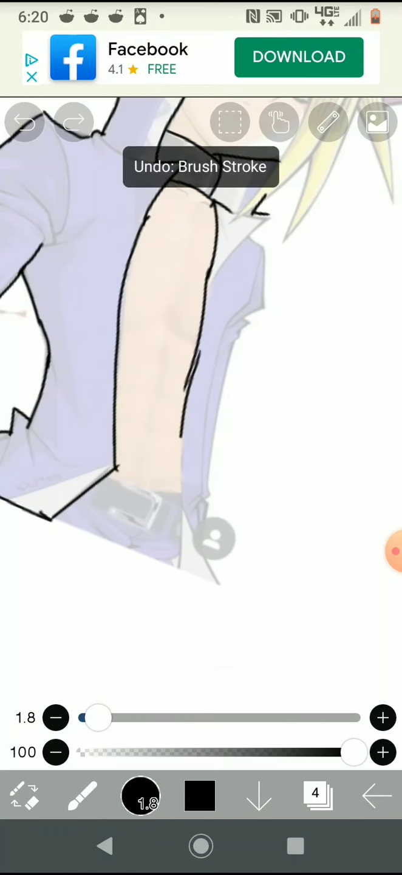
left_click_drag(193, 365, 170, 572)
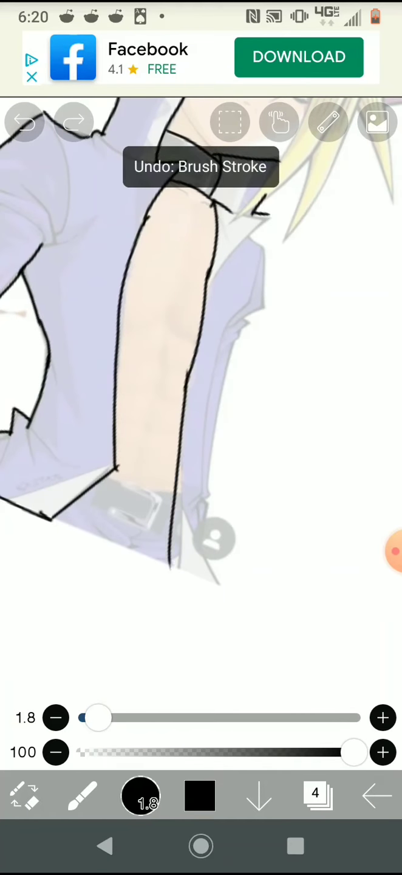
Trace the bare torso's edges down to the belt, then zoom out
left_click(25, 122)
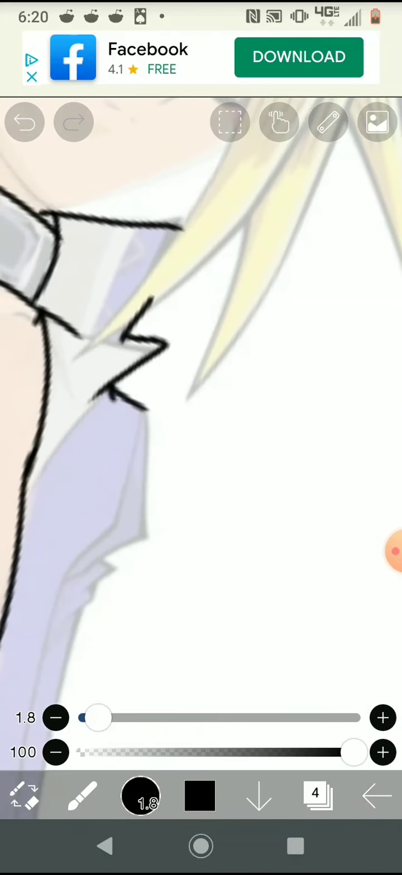
left_click(24, 122)
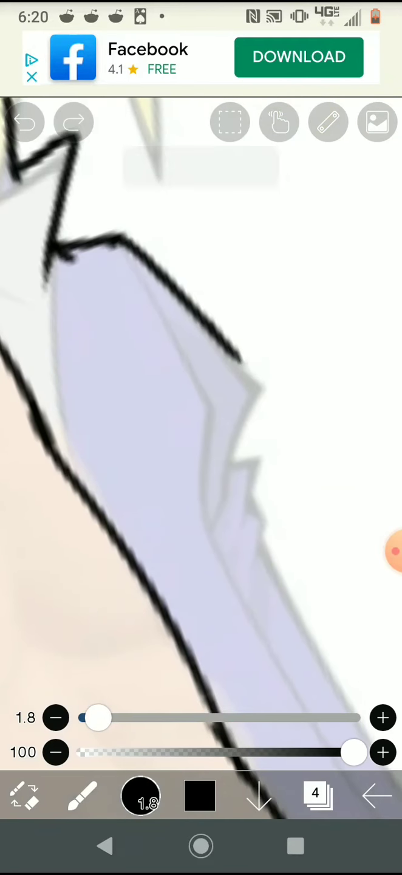
left_click(27, 121)
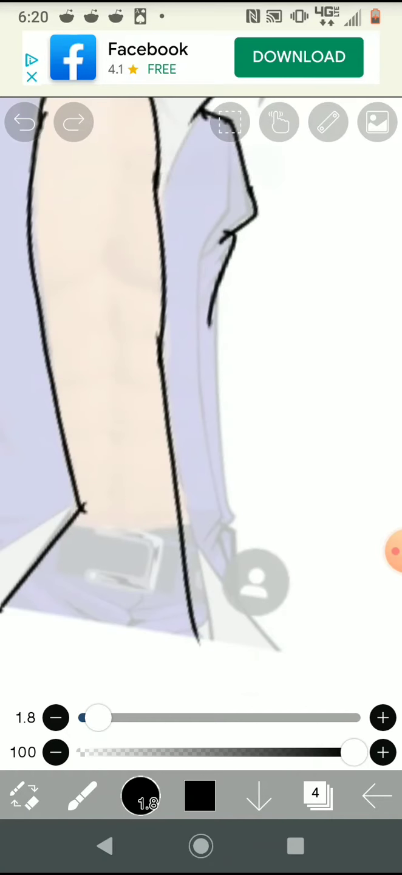
left_click(24, 121)
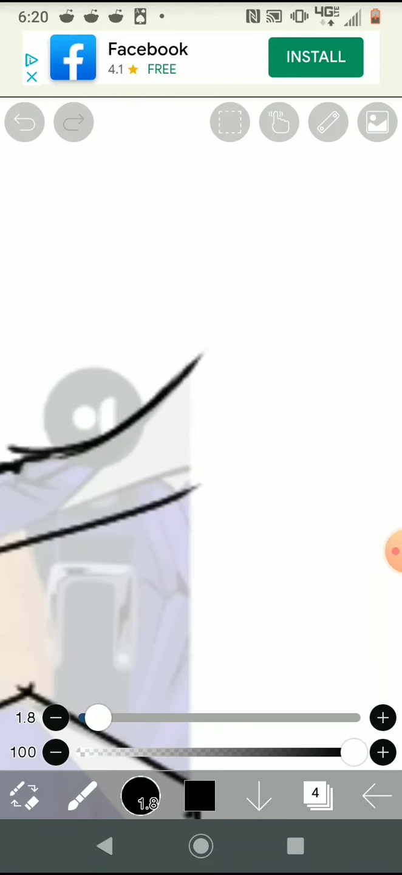
left_click(25, 121)
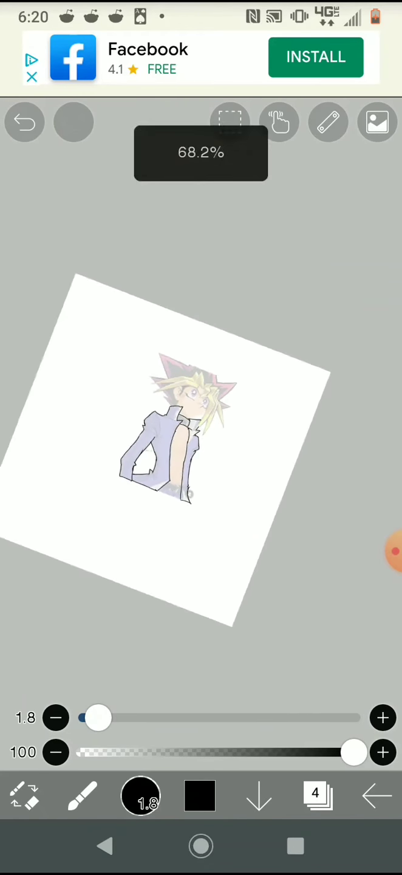
Select the jacket, collar and lapel areas with the Magic Wand and return to the Kirby layer
left_click(319, 795)
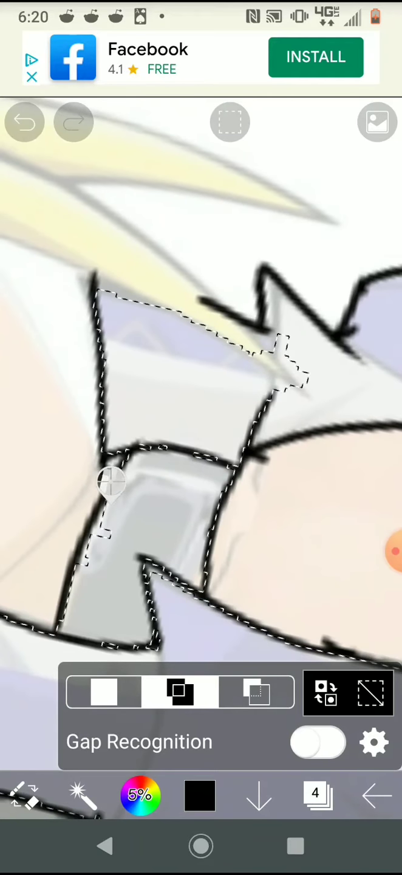
left_click(24, 122)
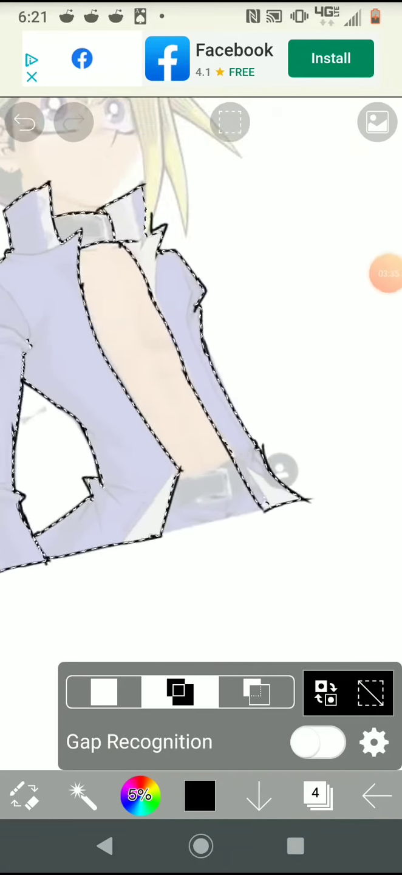
left_click(319, 795)
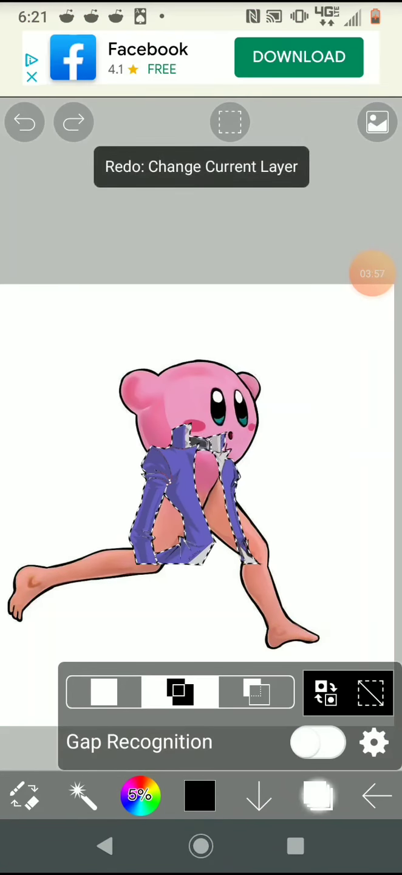
Move the Yugi artwork layer to the top of the layer stack above Kirby
left_click(319, 795)
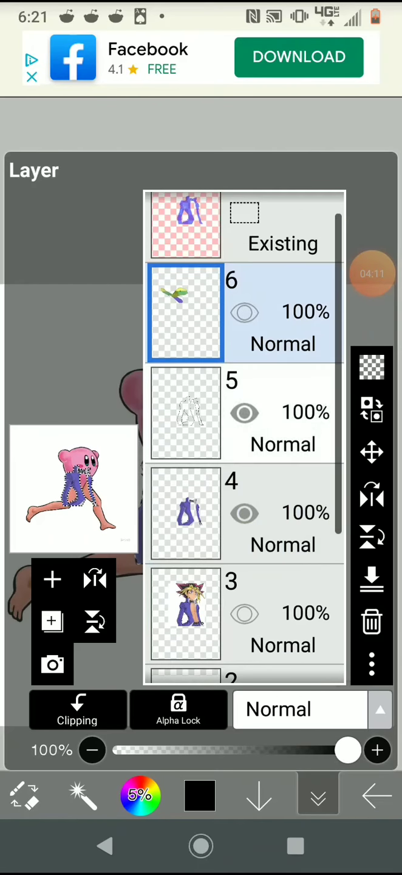
scroll("down", 3)
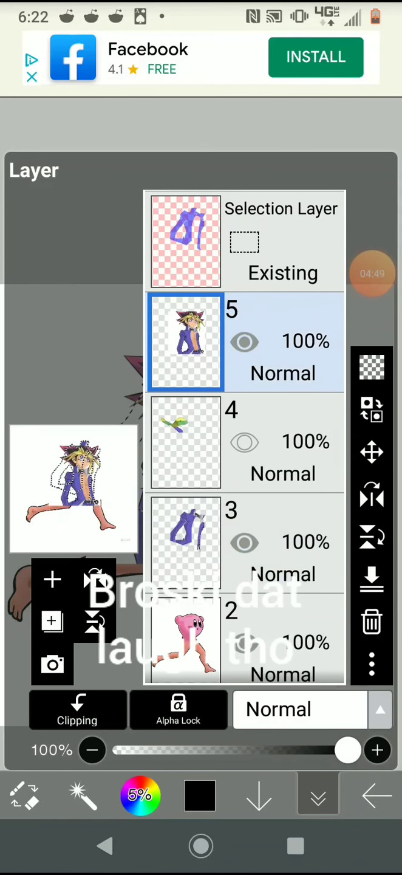
On the green sketch layer, paint black outlines edging Yugi's bare chest and abs against the jacket
left_click(185, 443)
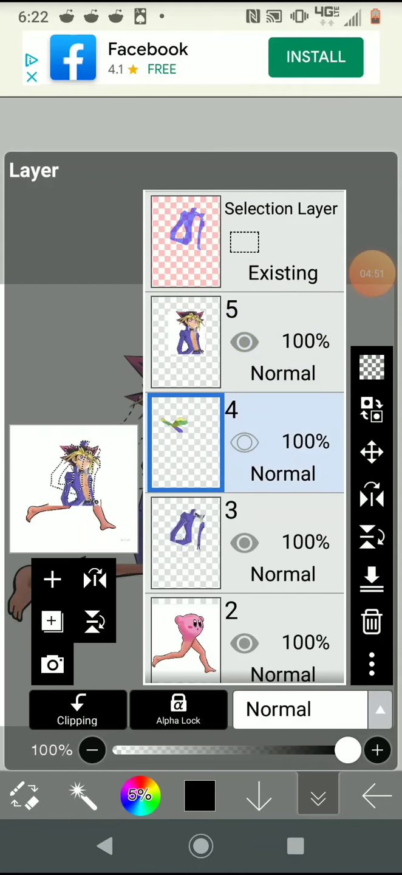
left_click(52, 579)
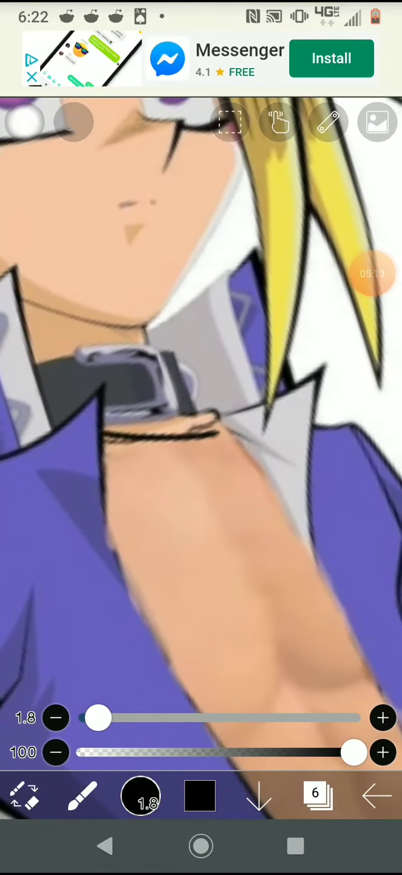
left_click(25, 122)
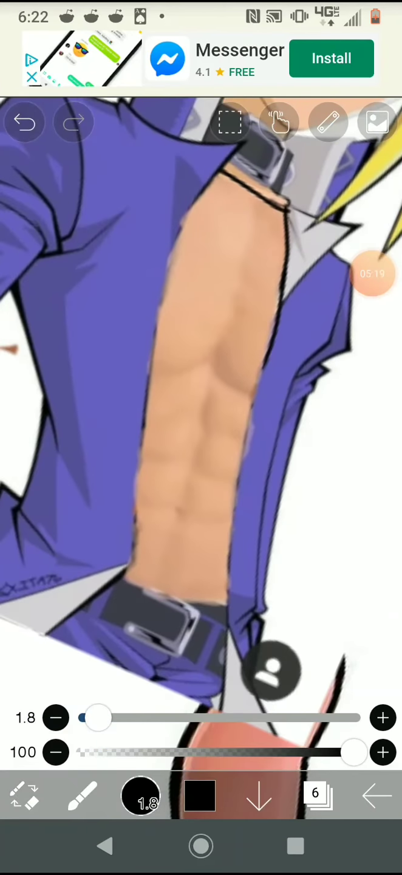
left_click(24, 121)
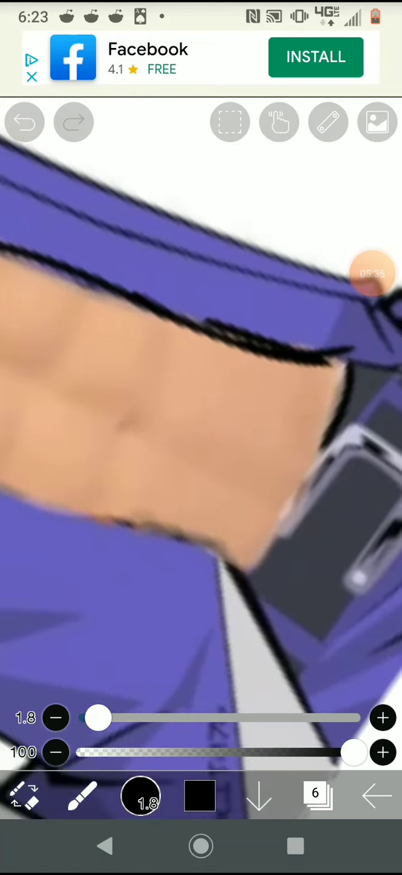
left_click(24, 122)
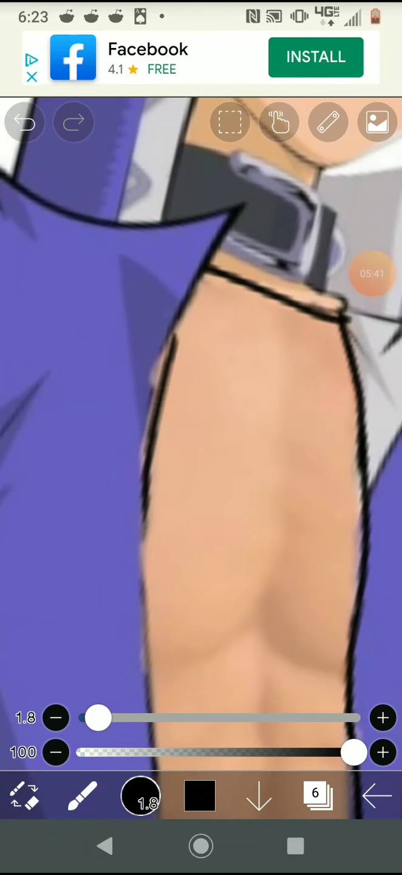
left_click(25, 122)
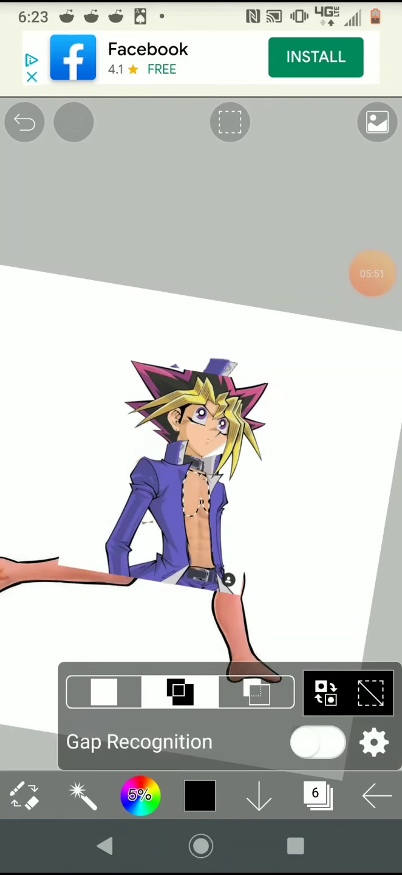
Reselect the bare abs with the Magic Wand and copy them onto their own new layer
left_click(24, 122)
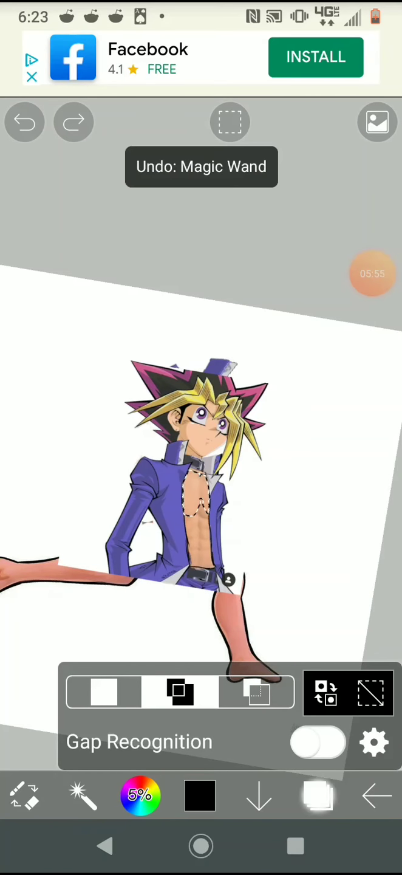
left_click(319, 796)
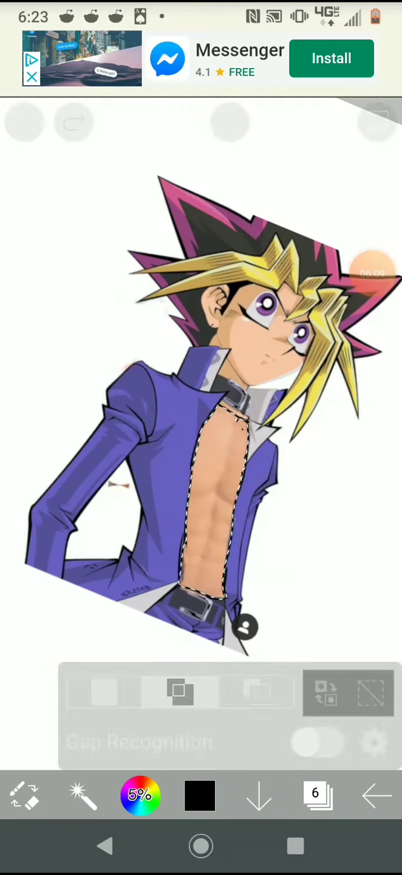
left_click(316, 795)
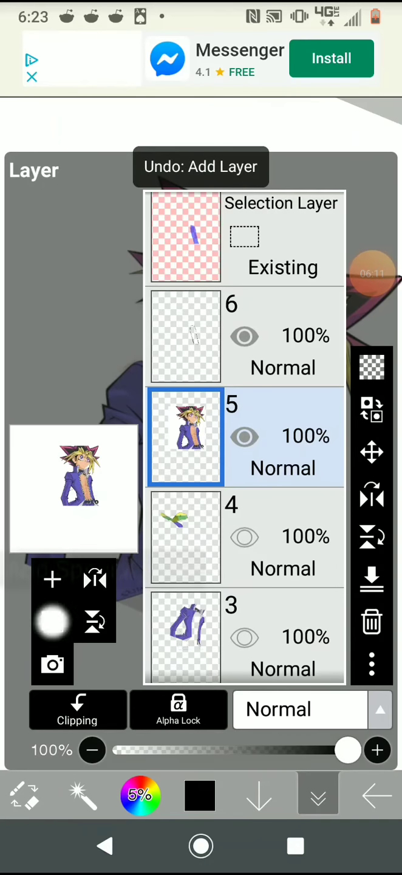
left_click(52, 579)
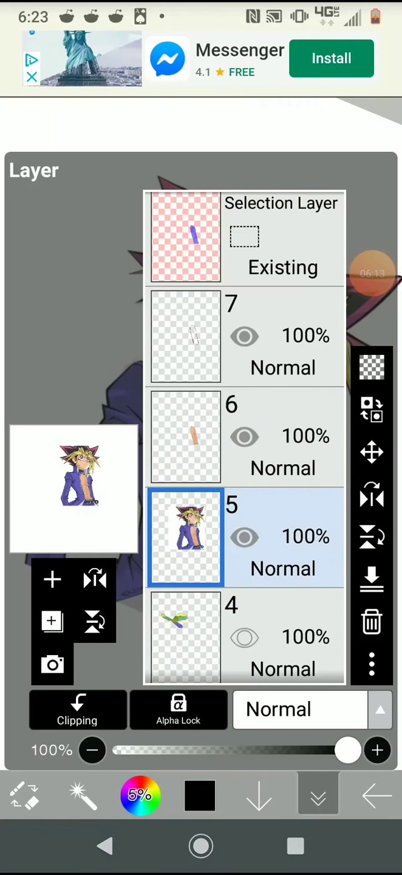
left_click(185, 338)
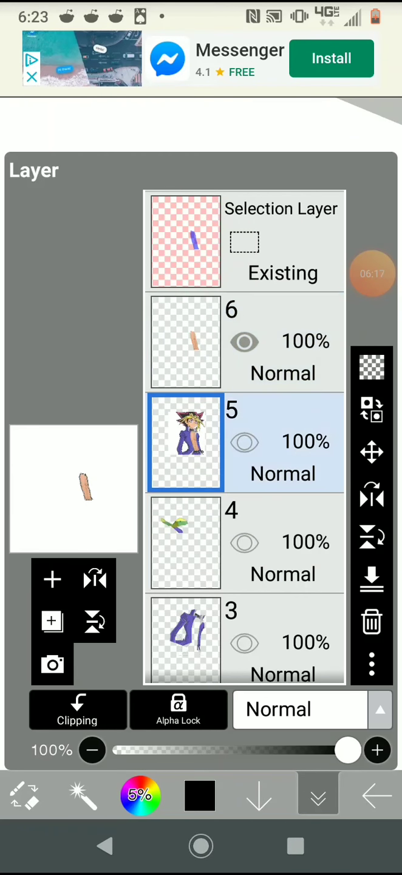
Fit the abs layer inside the open jacket on Kirby and clear the selection
scroll("down", 3)
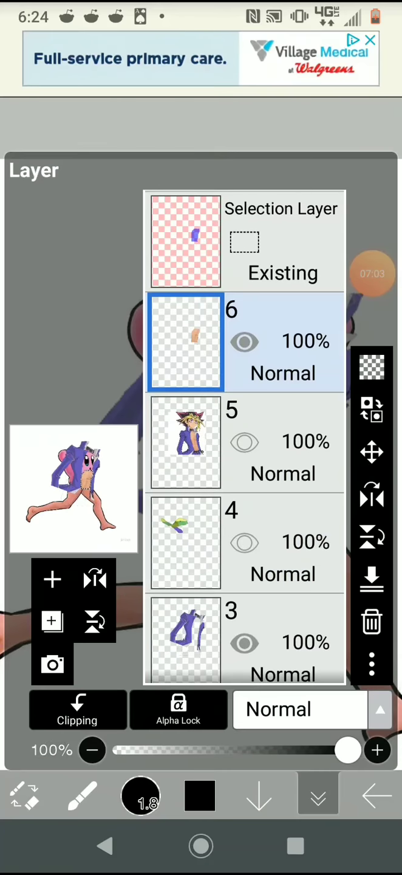
left_click(317, 796)
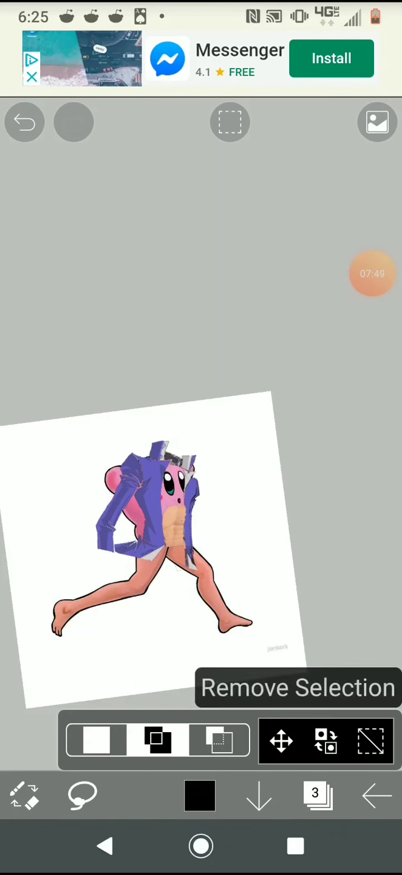
Adjust the jacket, abs and legs layers so the yellow-green strip rests atop the collar above Kirby's face
left_click(316, 795)
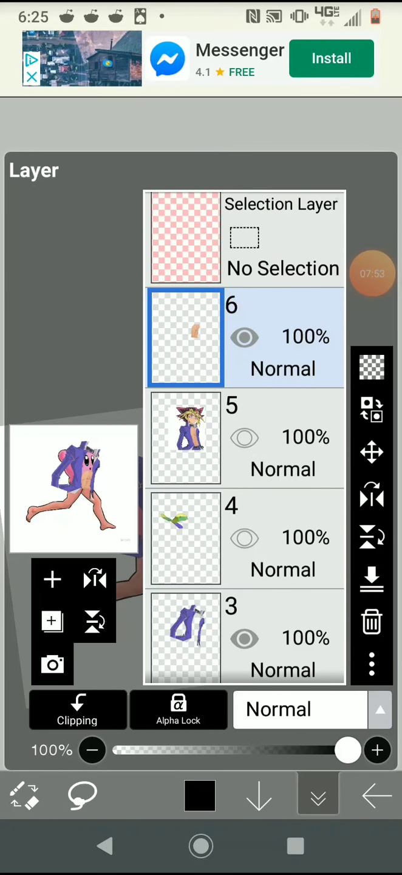
scroll("down", 3)
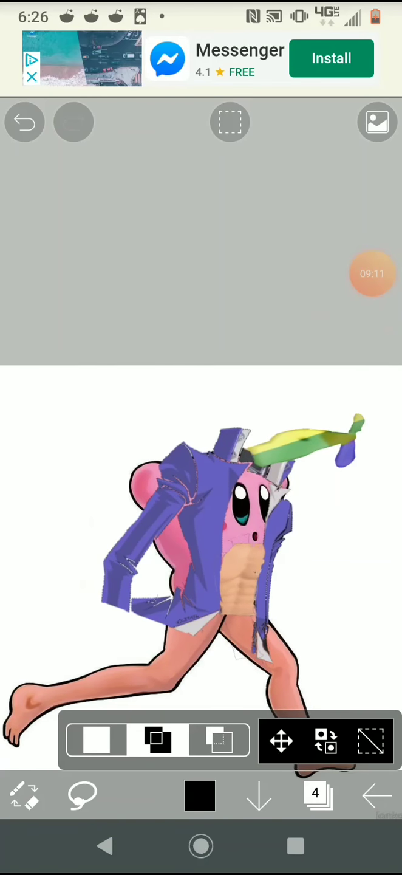
Bring up the save menu with the Save as PNG options for the finished composite
left_click(319, 795)
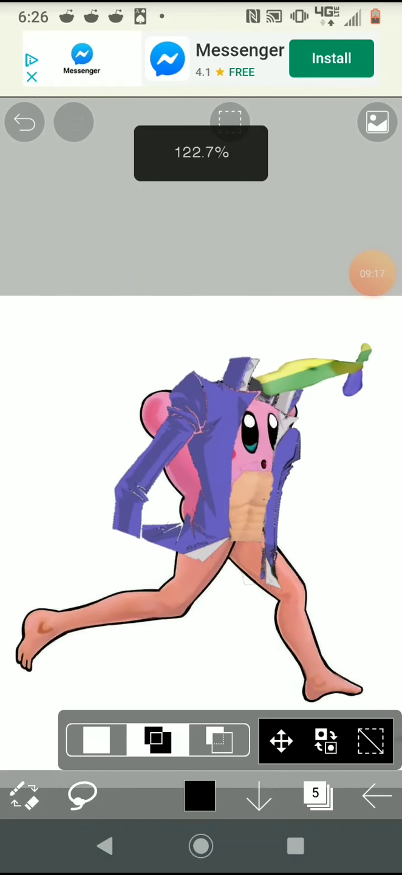
left_click(260, 796)
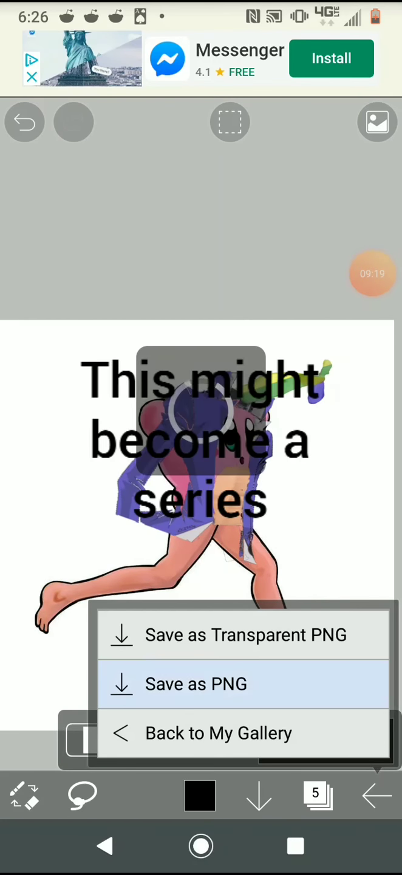